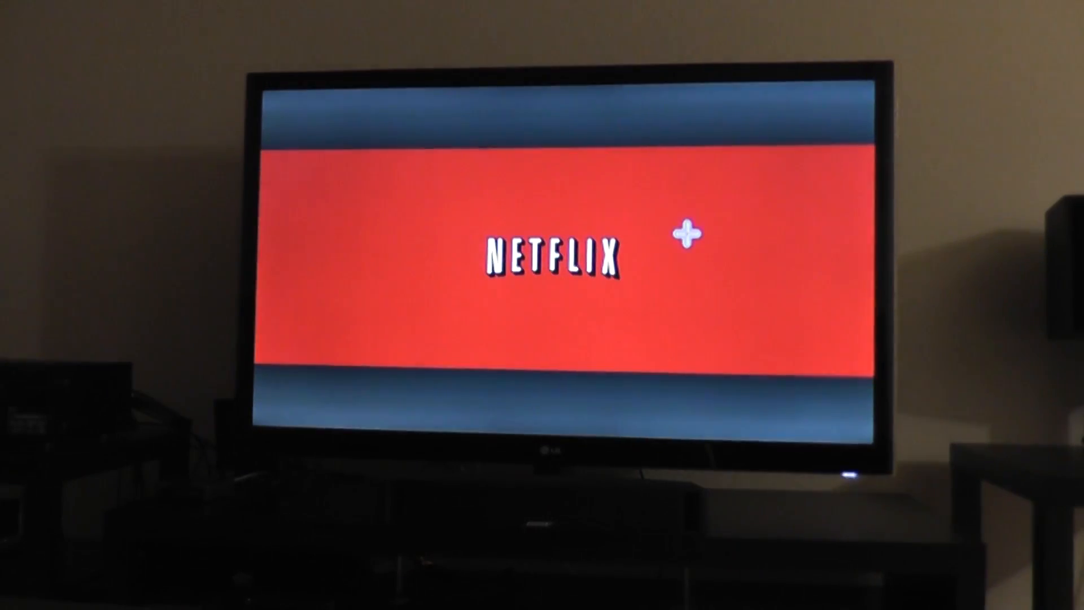
pyautogui.moveTo(465, 363)
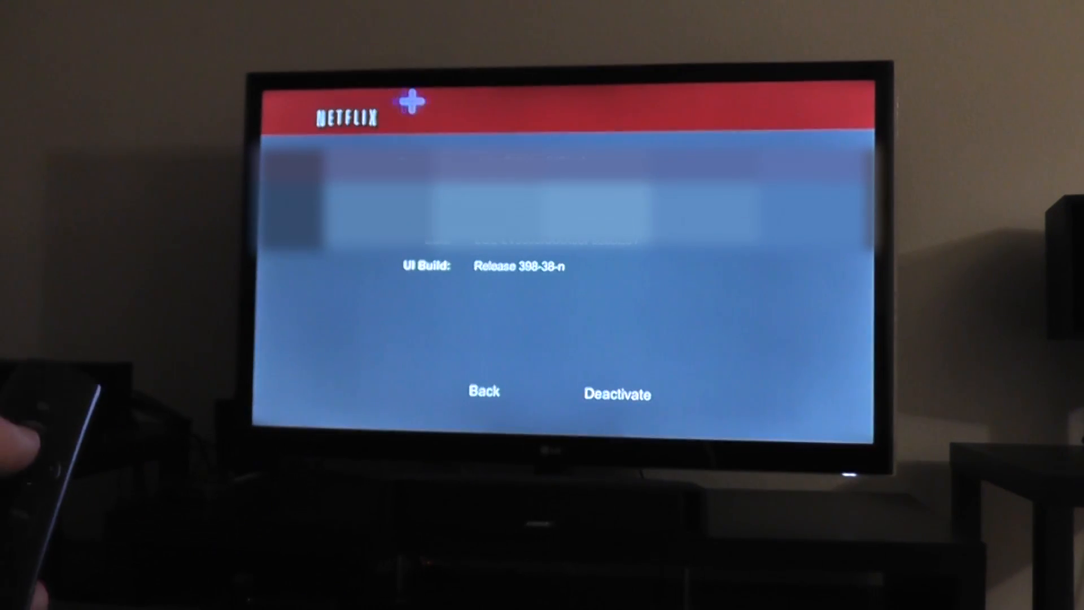
pyautogui.click(616, 394)
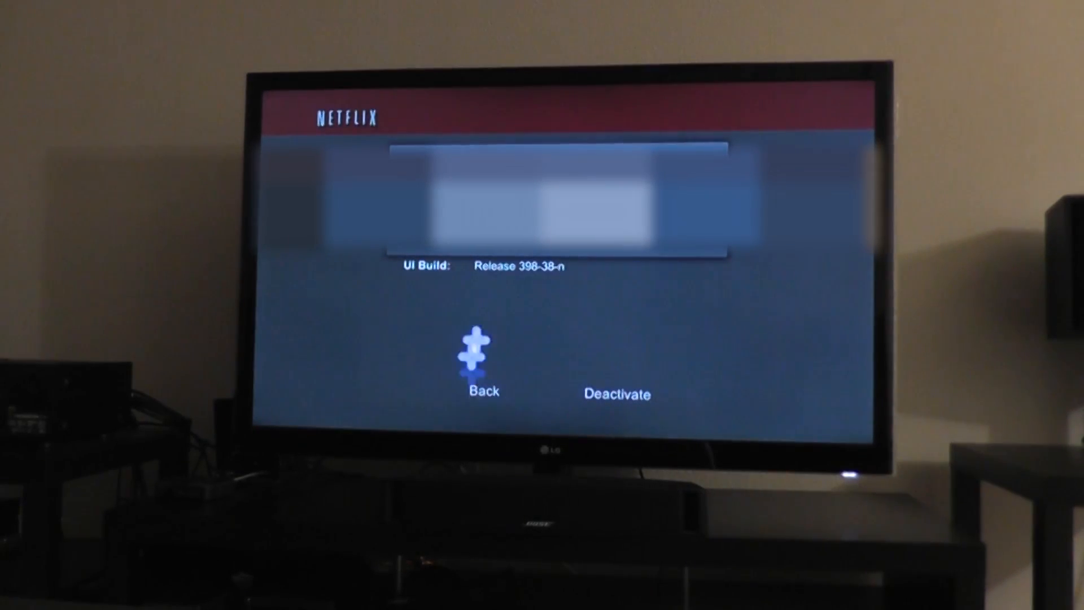
pyautogui.click(616, 394)
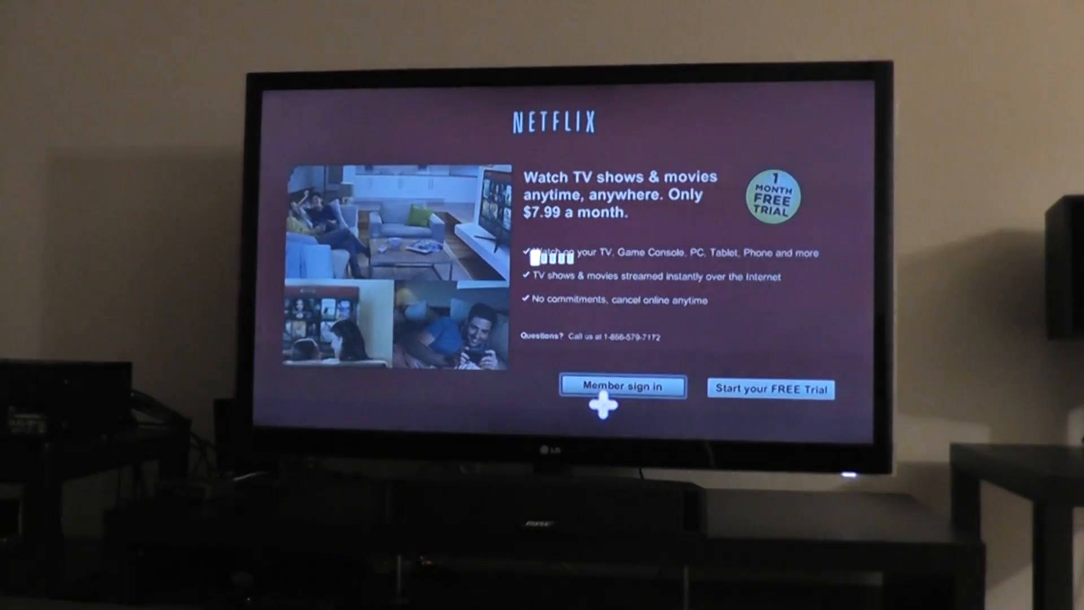
# Reach the Member Sign In form with empty Email and Password fields from the welcome screen.
pyautogui.click(622, 386)
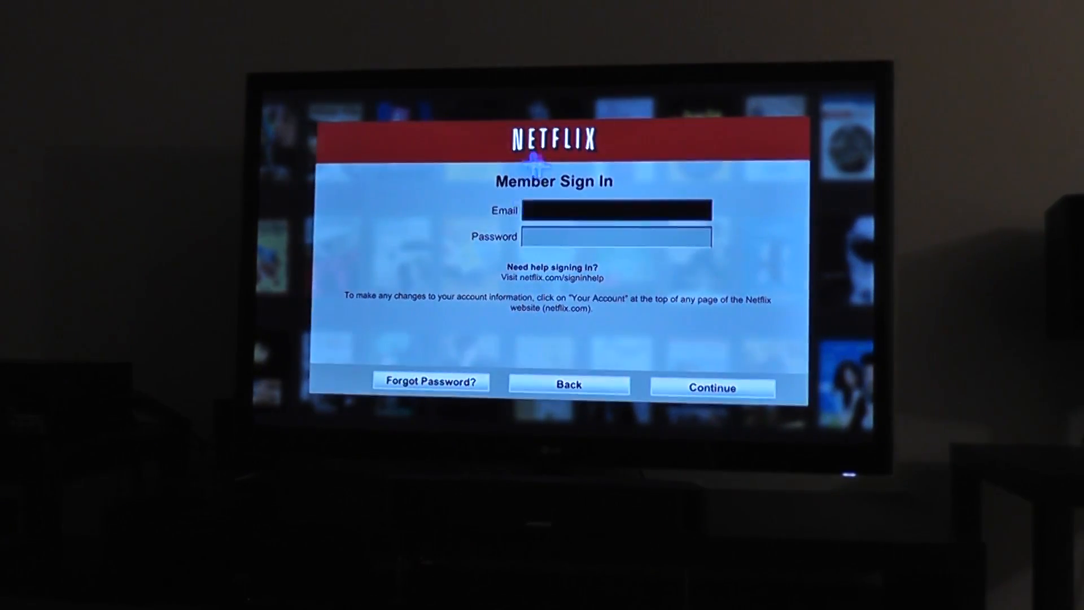